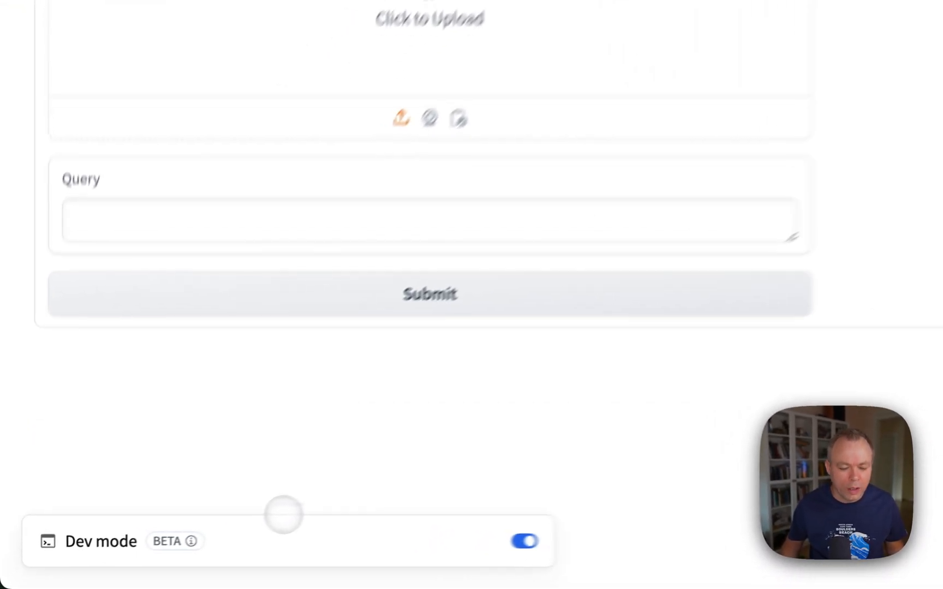
Bring up the Space's Dev mode connection options to reach the web VS Code editor.
click(101, 541)
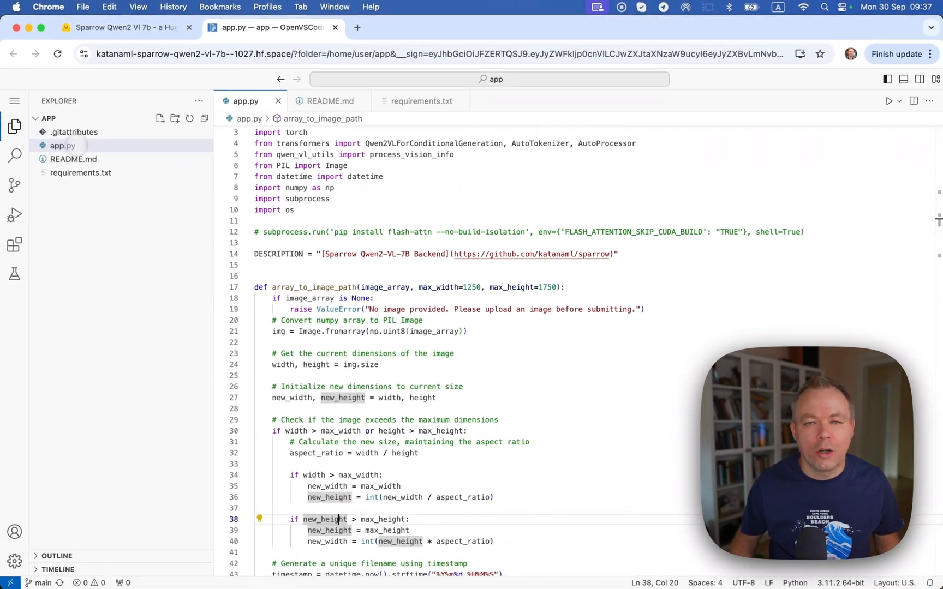
mouse_move(62, 145)
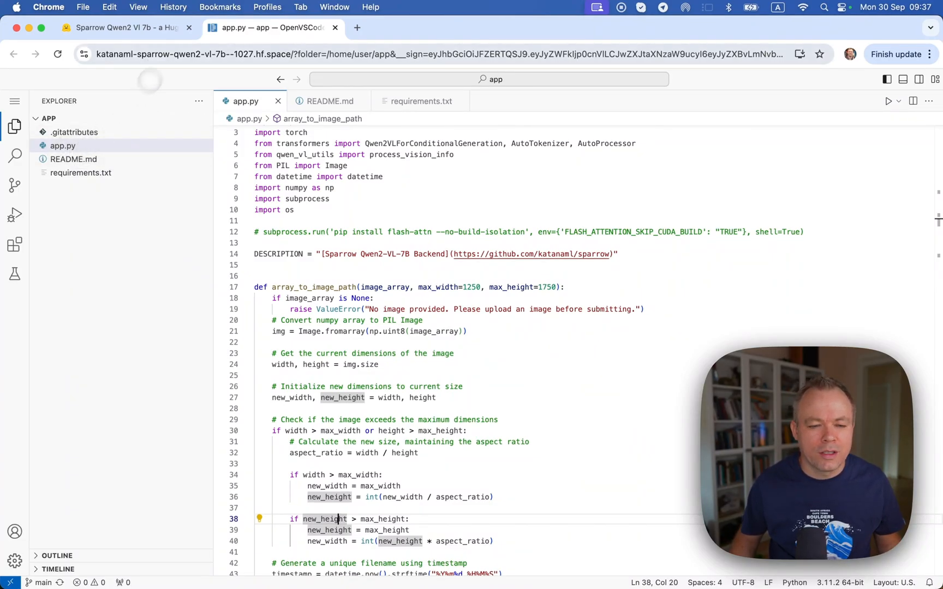
click(120, 27)
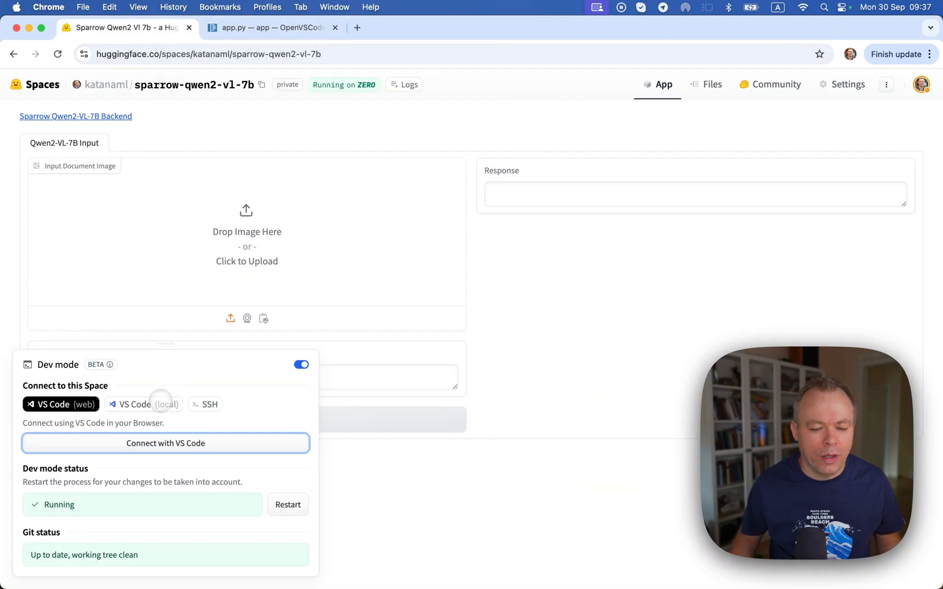
mouse_move(847, 84)
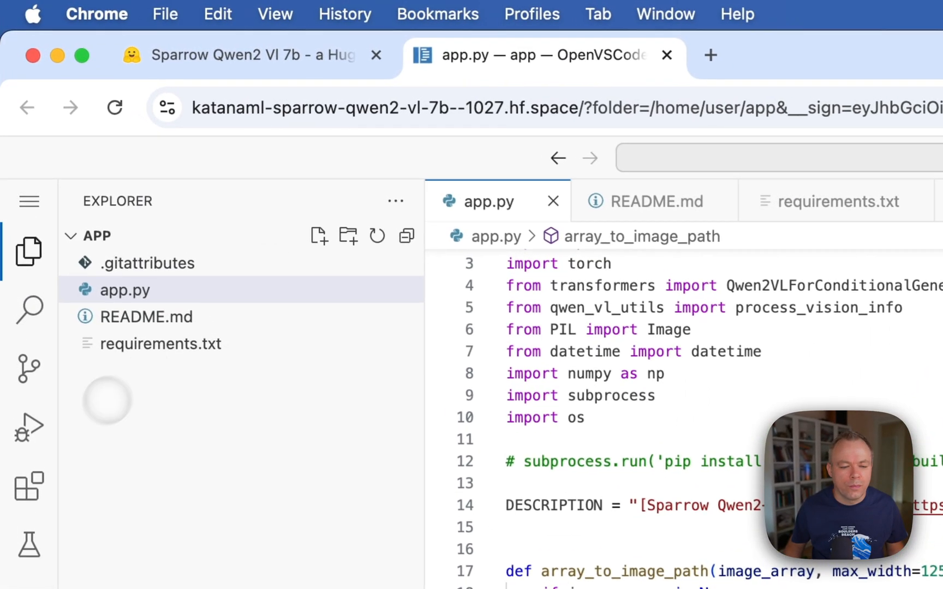
mouse_move(29, 361)
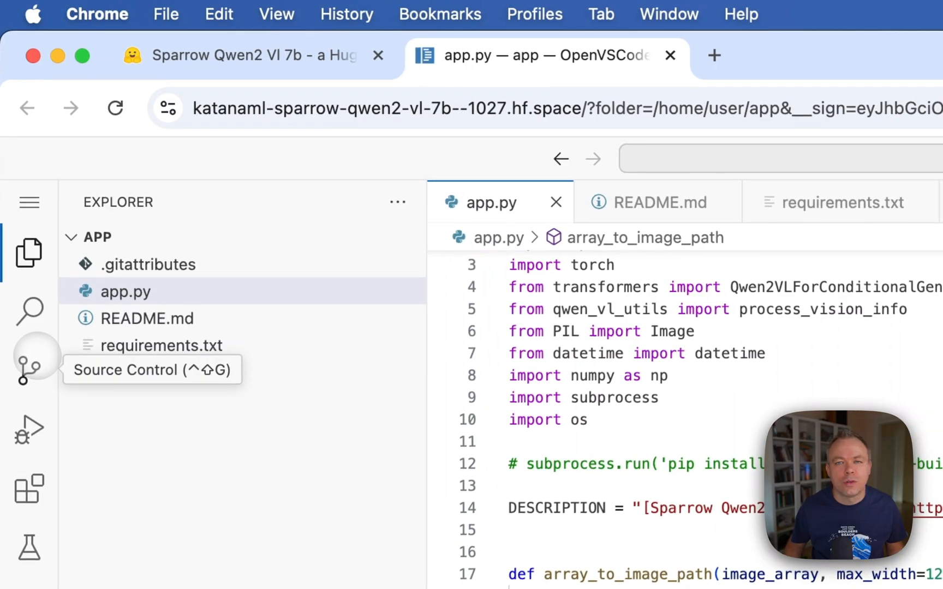
Switch back to the Hugging Face Space tab showing the Gradio app page.
click(240, 55)
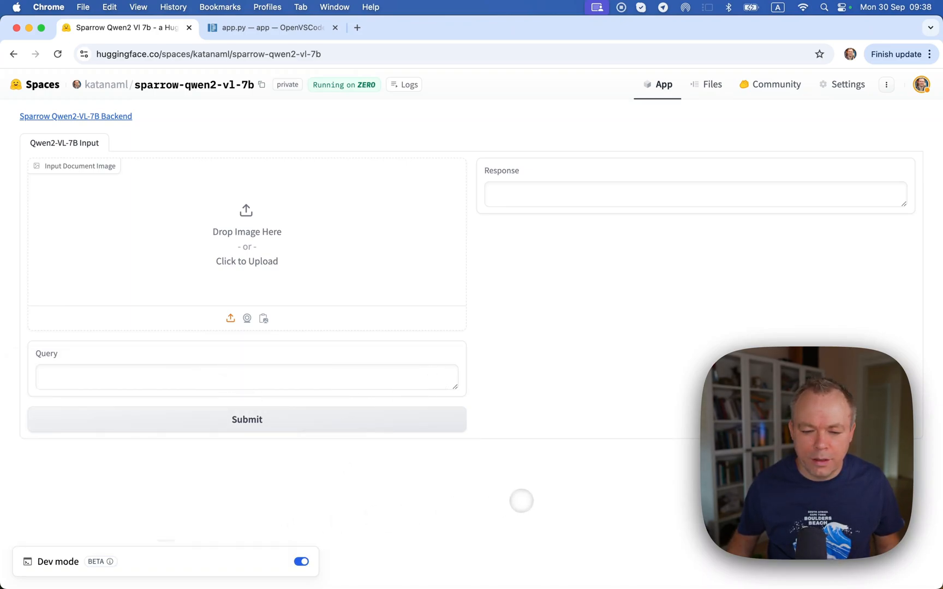
Close the OpenVSCode tab and show the Space's 'Use via API' Python client documentation.
scroll(down, 3)
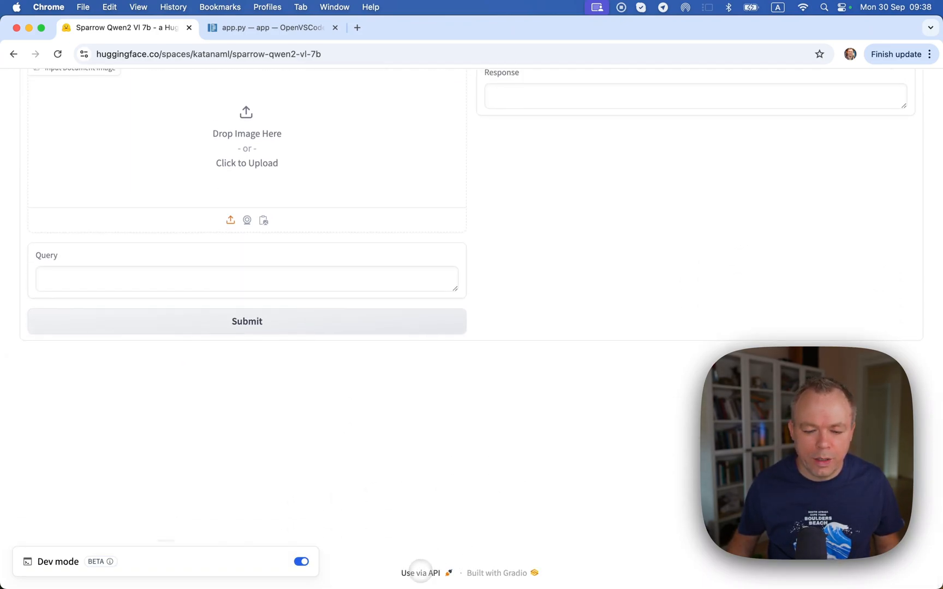
click(247, 321)
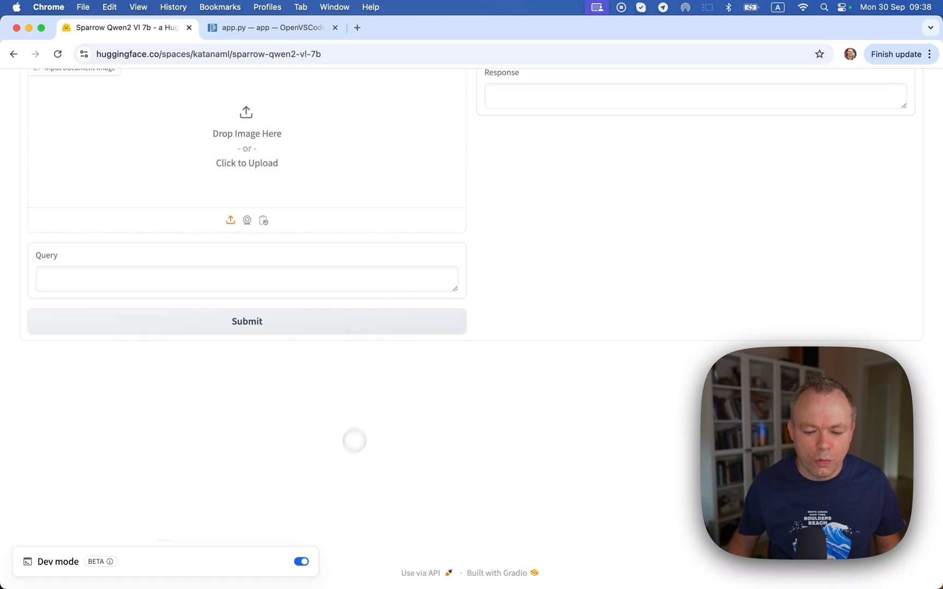
click(335, 27)
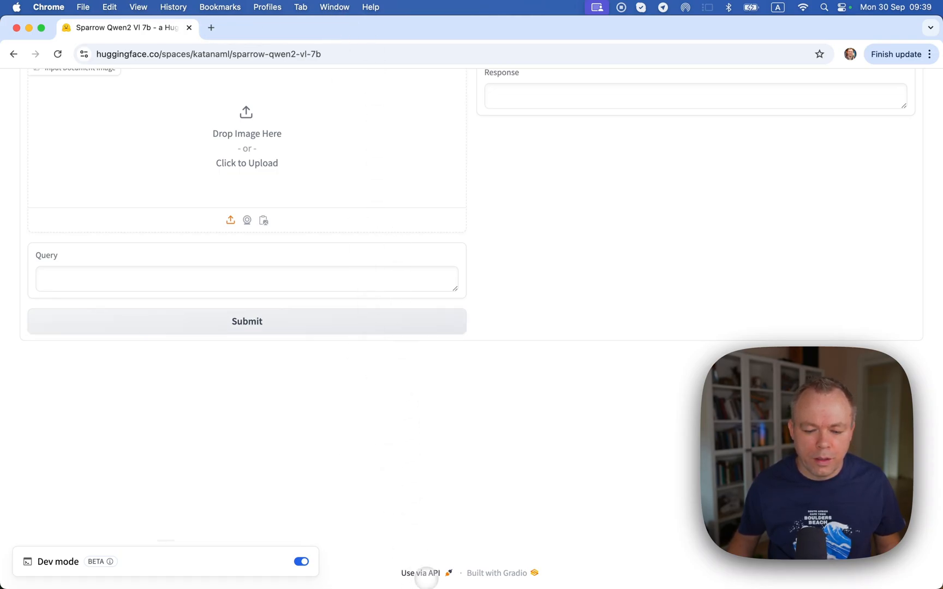
click(419, 573)
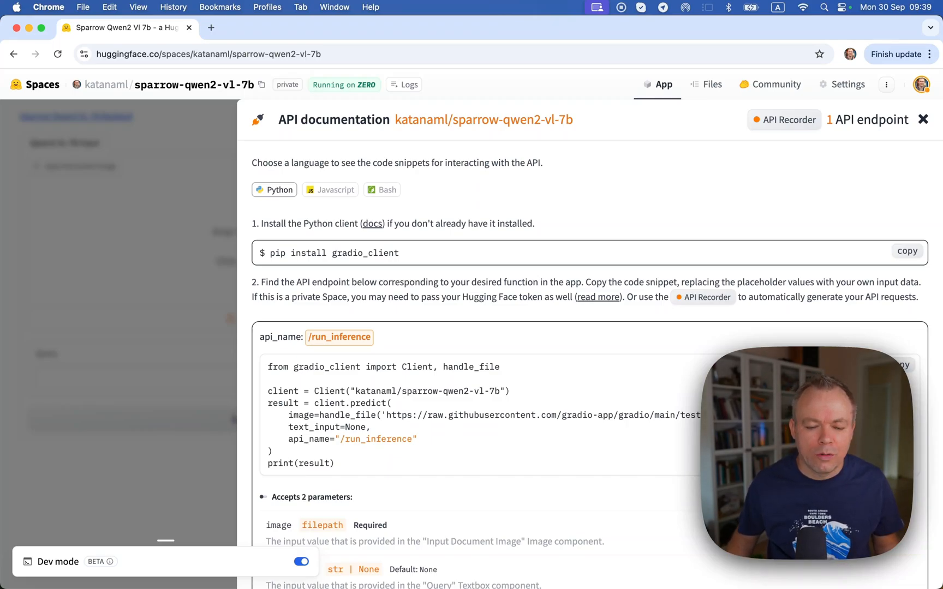
Close the API documentation panel before moving to PyCharm's inference_factory.py.
click(922, 119)
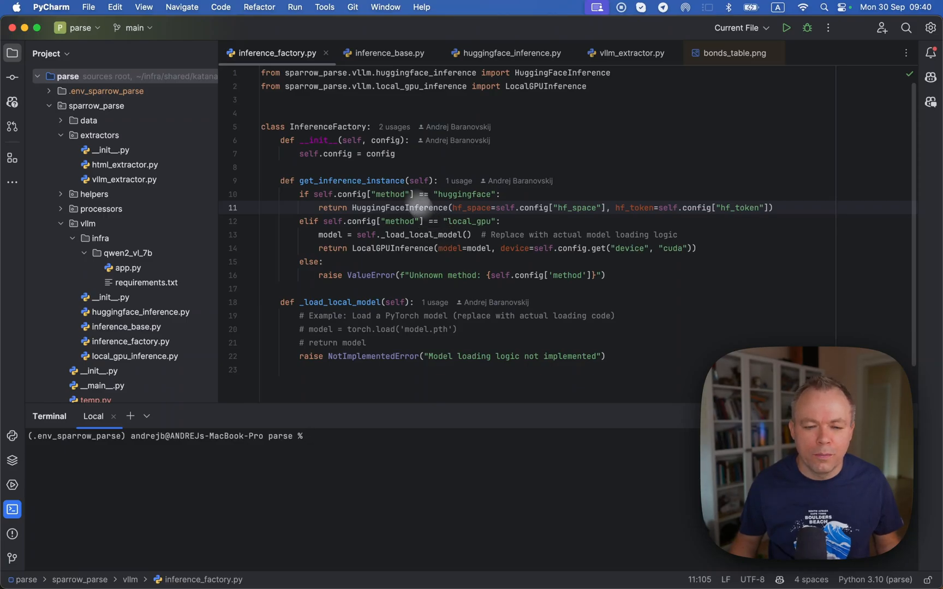
Close the inference_factory.py editor tab.
click(326, 52)
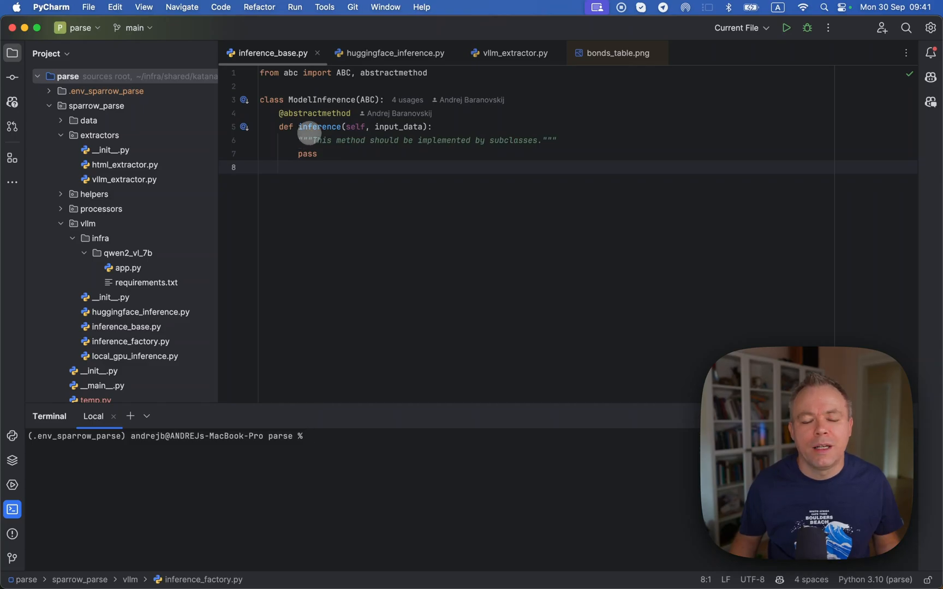
mouse_move(310, 139)
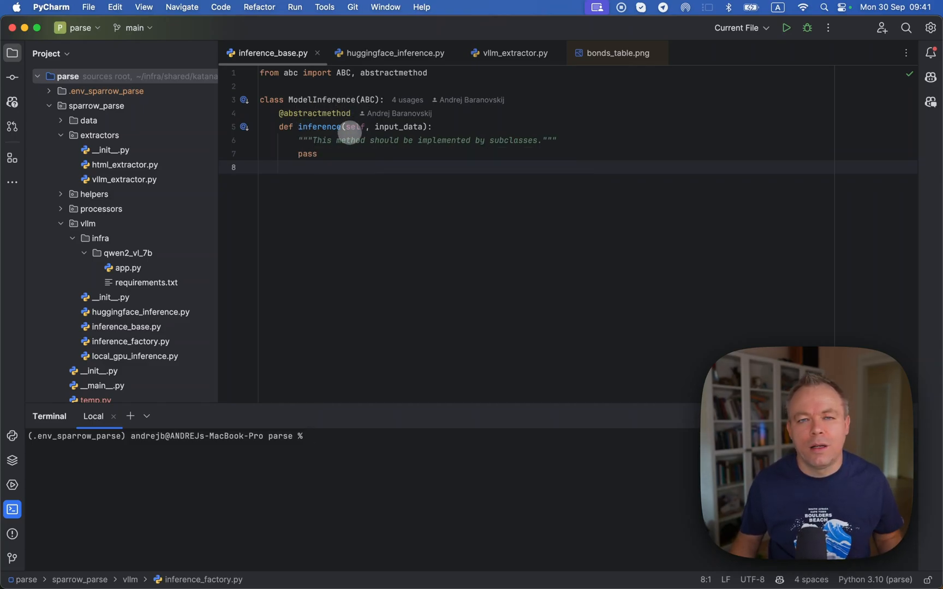
mouse_move(355, 127)
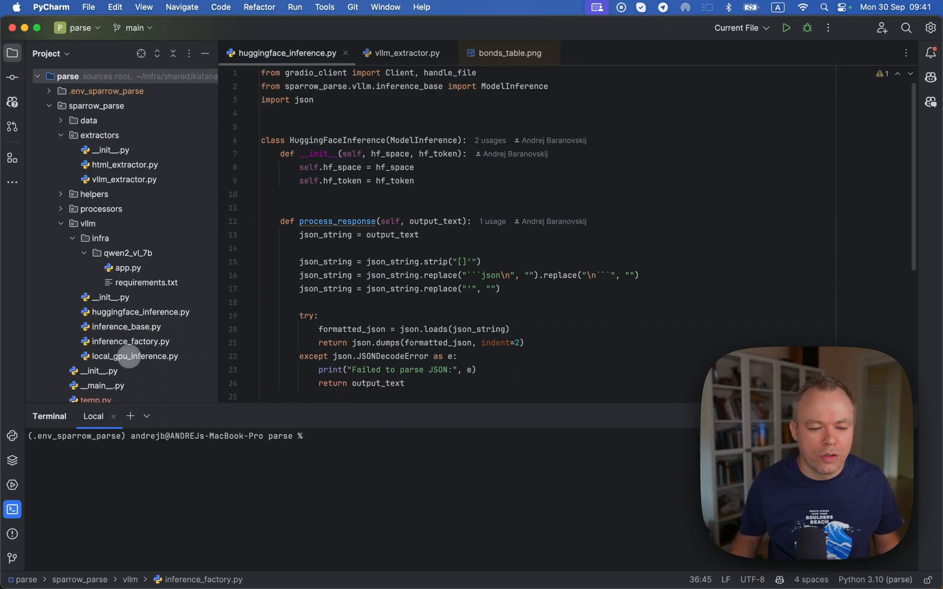
mouse_move(313, 131)
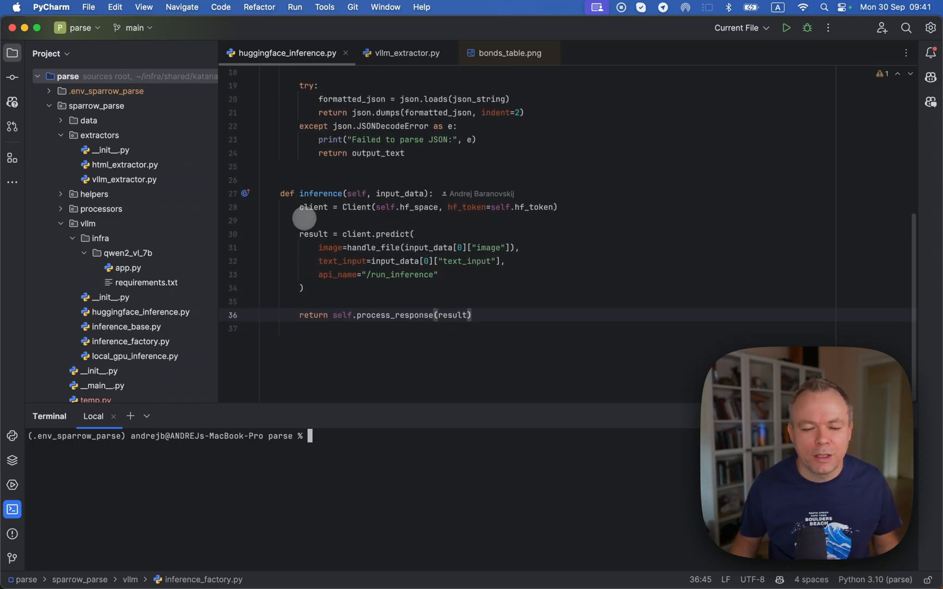
mouse_move(380, 207)
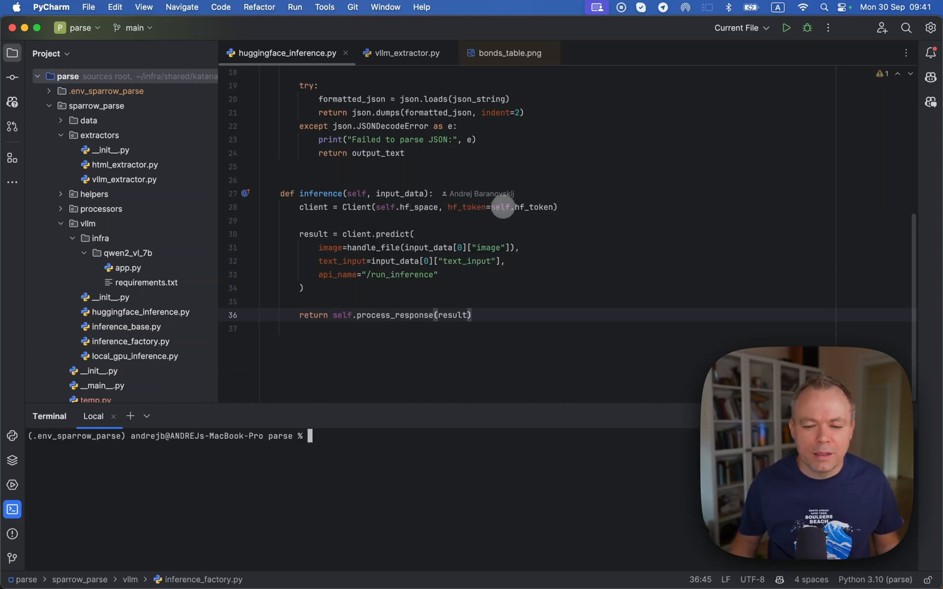
mouse_move(514, 207)
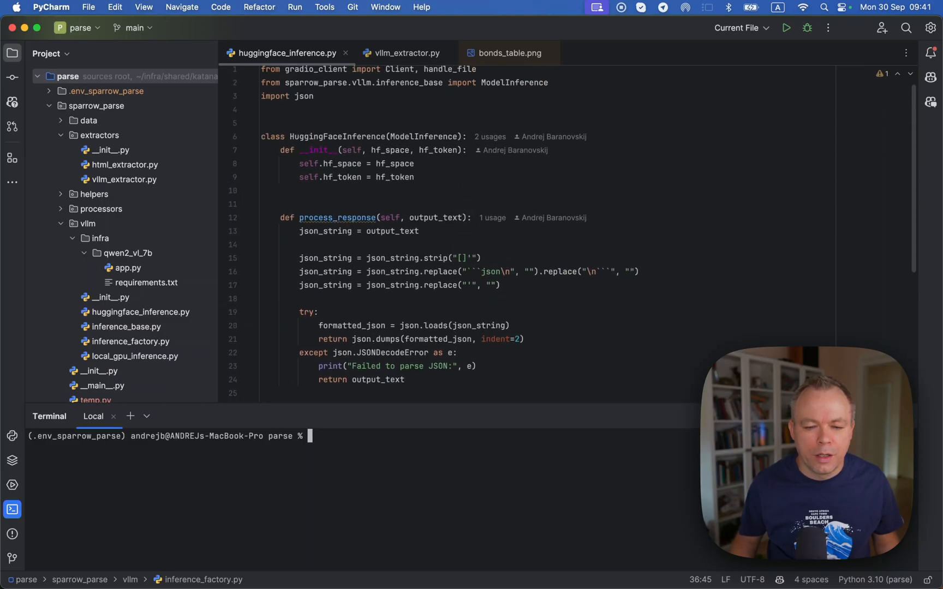
scroll(down, 3)
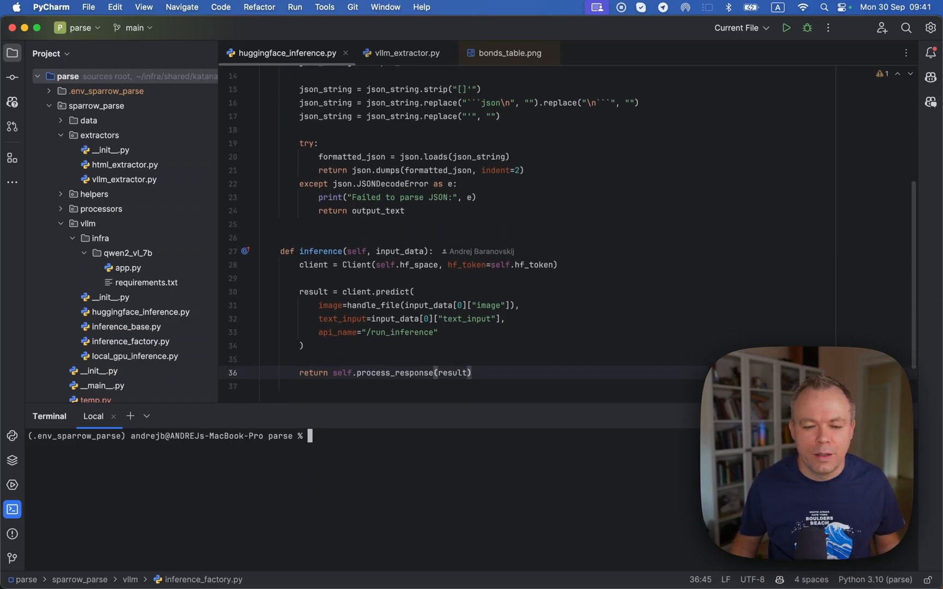
scroll(down, 3)
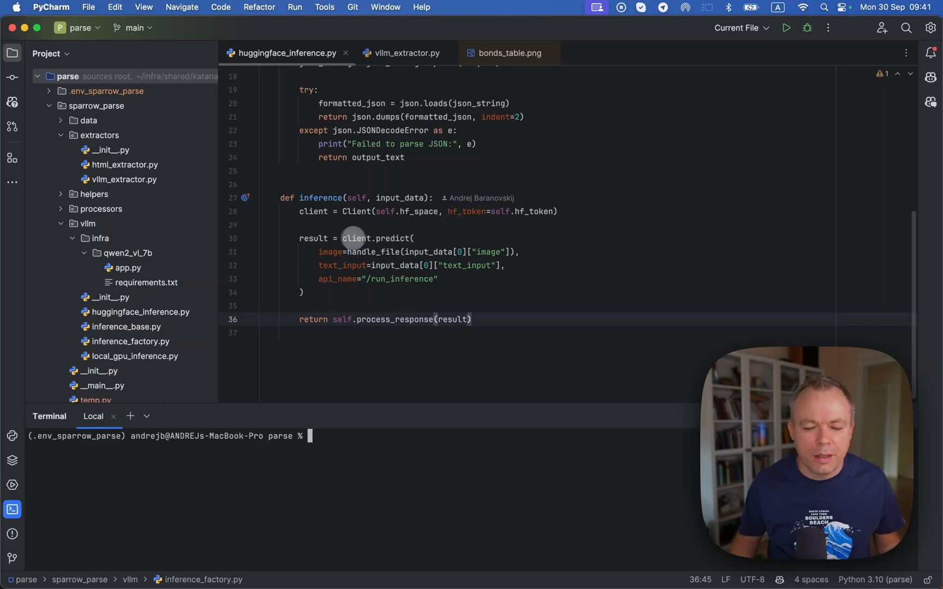
mouse_move(356, 238)
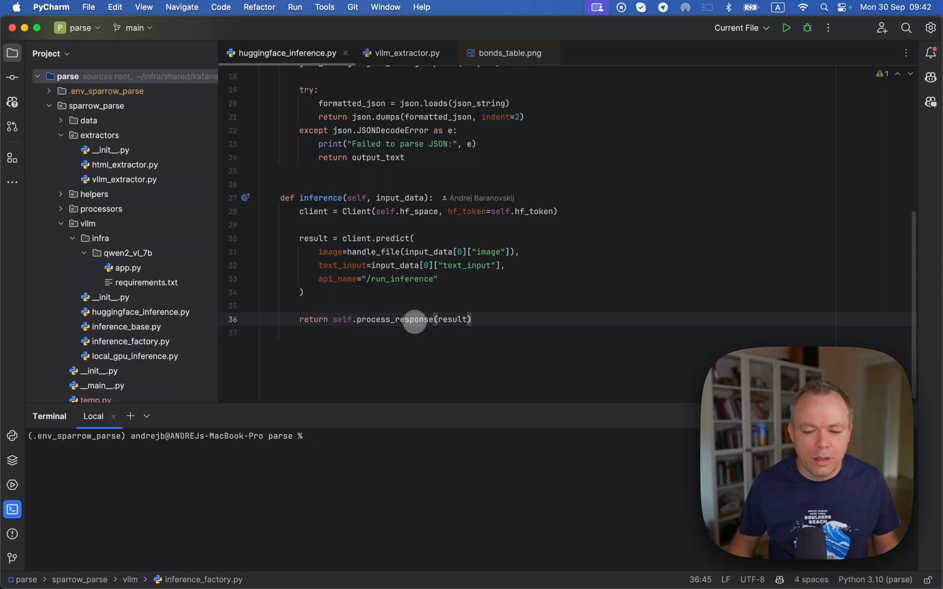
mouse_move(415, 320)
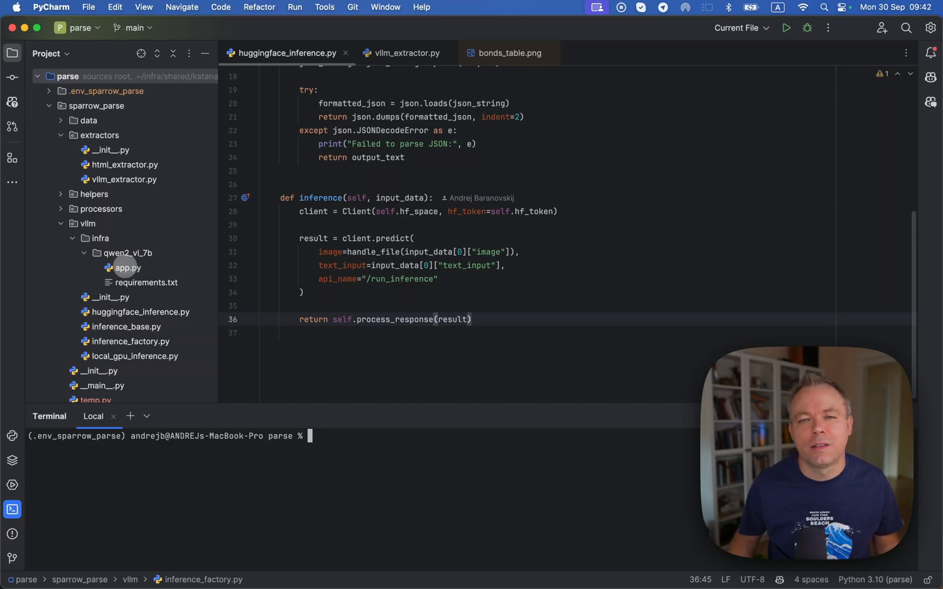
Open the qwen2_vl_7b app.py and scroll through its run_inference code.
click(128, 268)
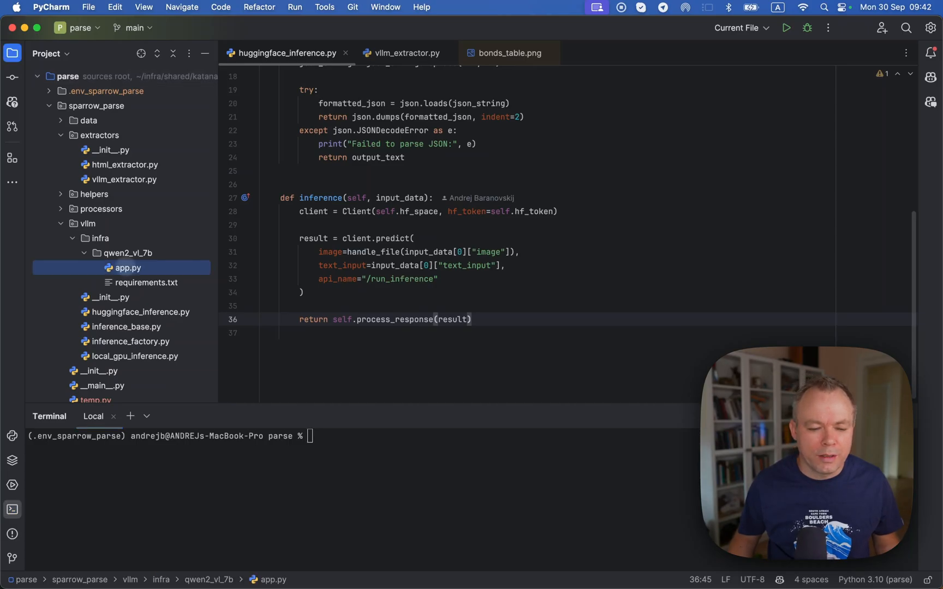
click(129, 268)
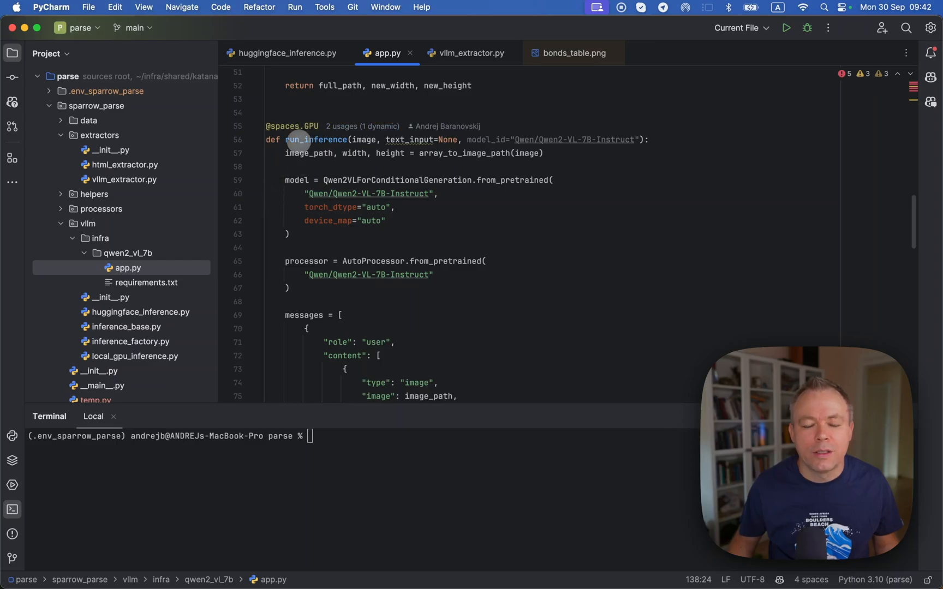
mouse_move(306, 140)
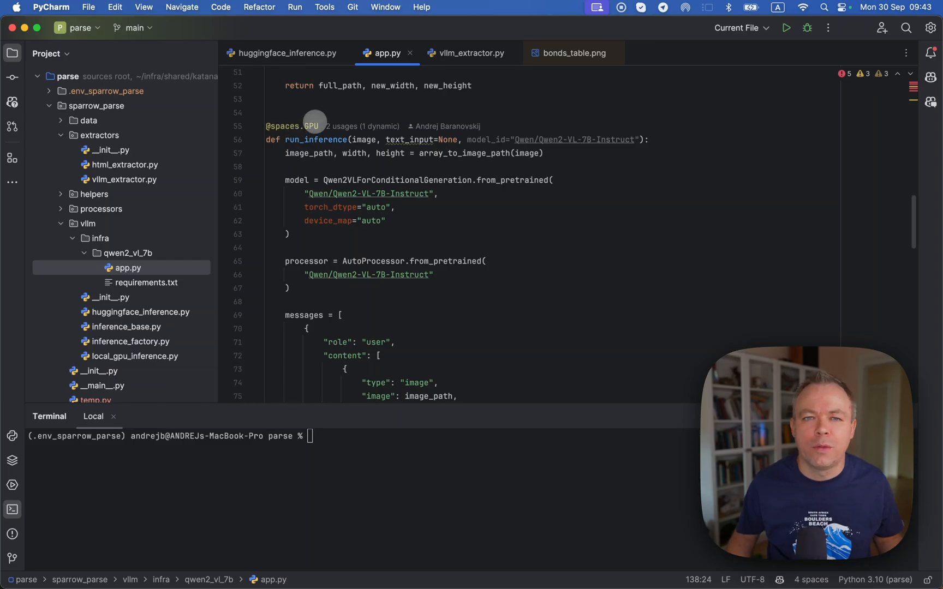
scroll(down, 3)
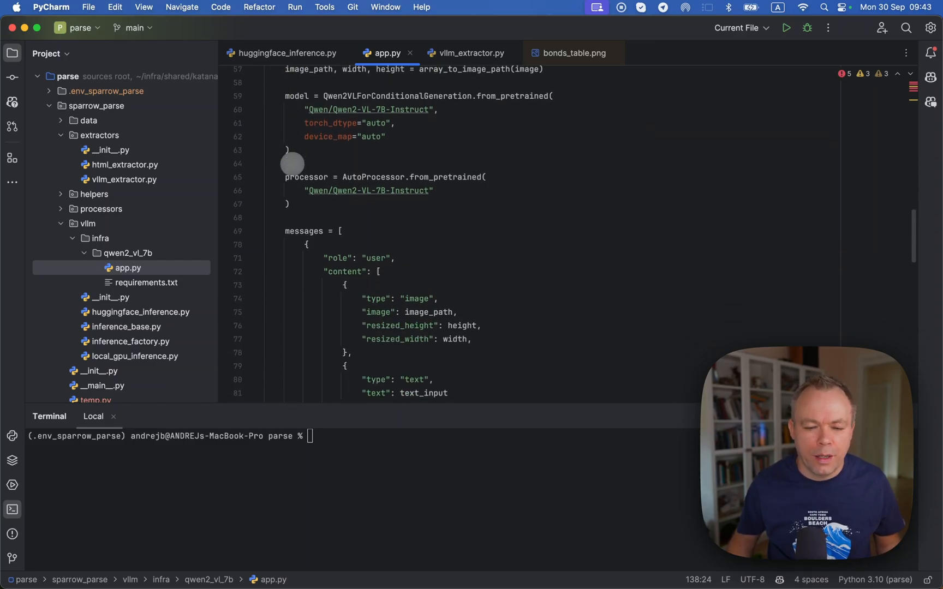
scroll(down, 3)
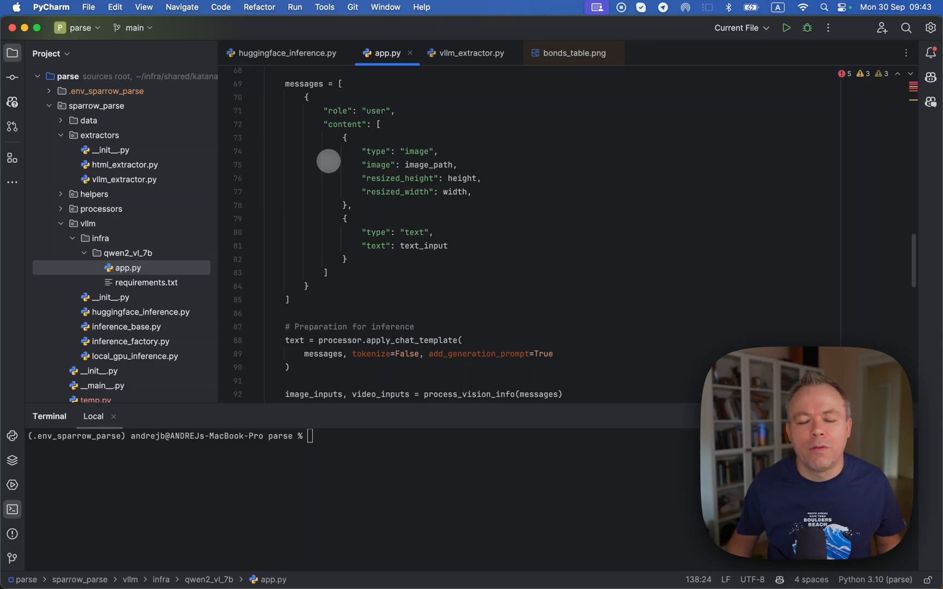
scroll(down, 3)
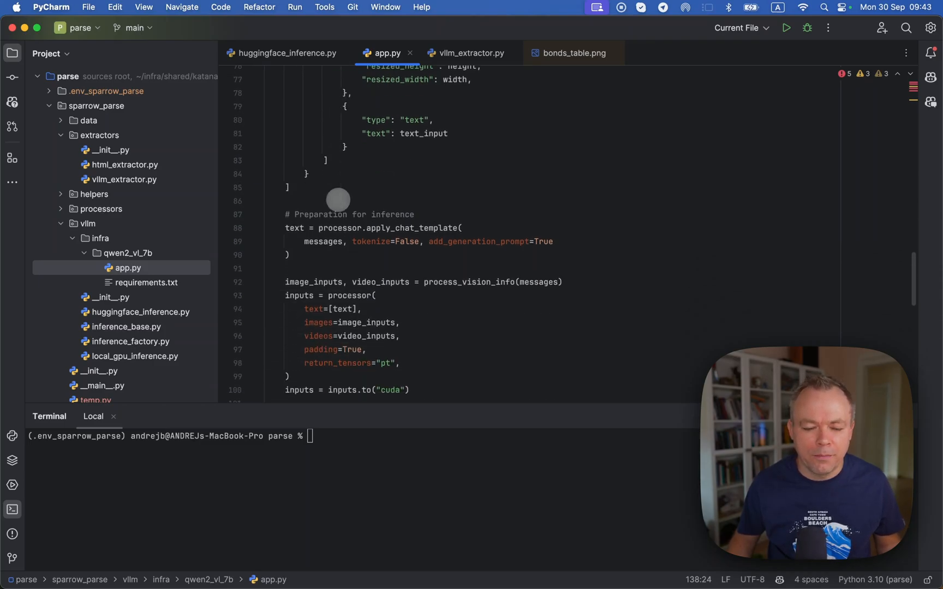
scroll(down, 3)
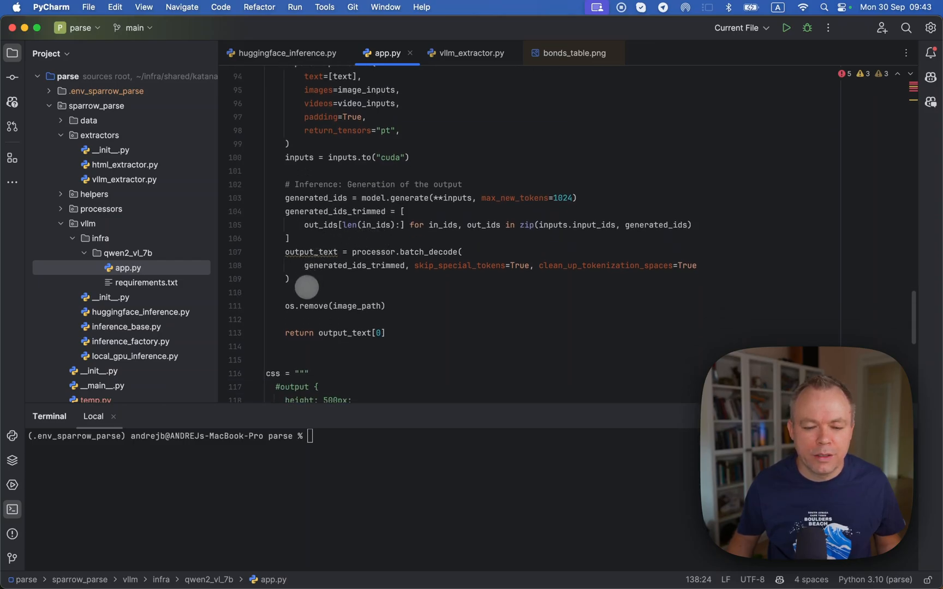
mouse_move(338, 315)
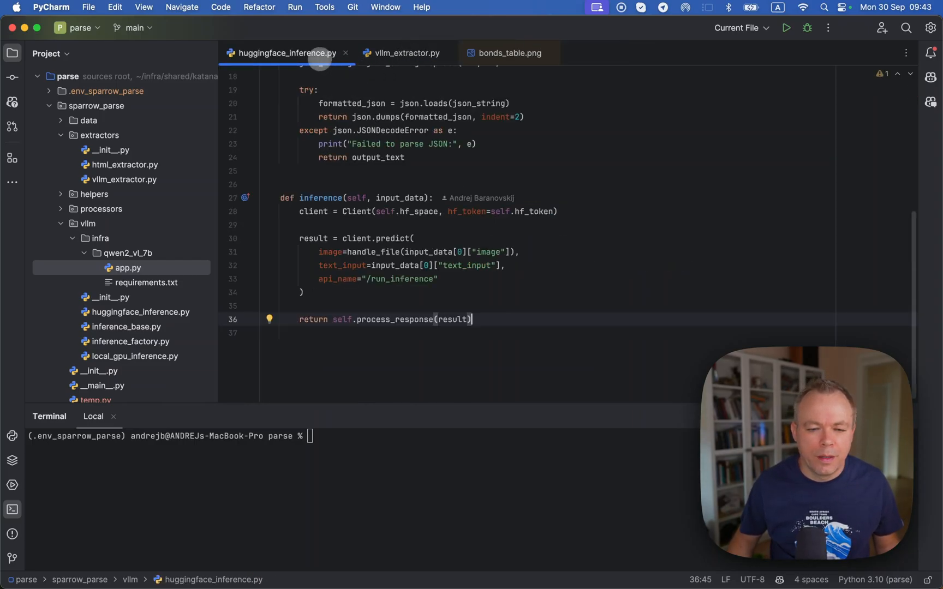
click(406, 52)
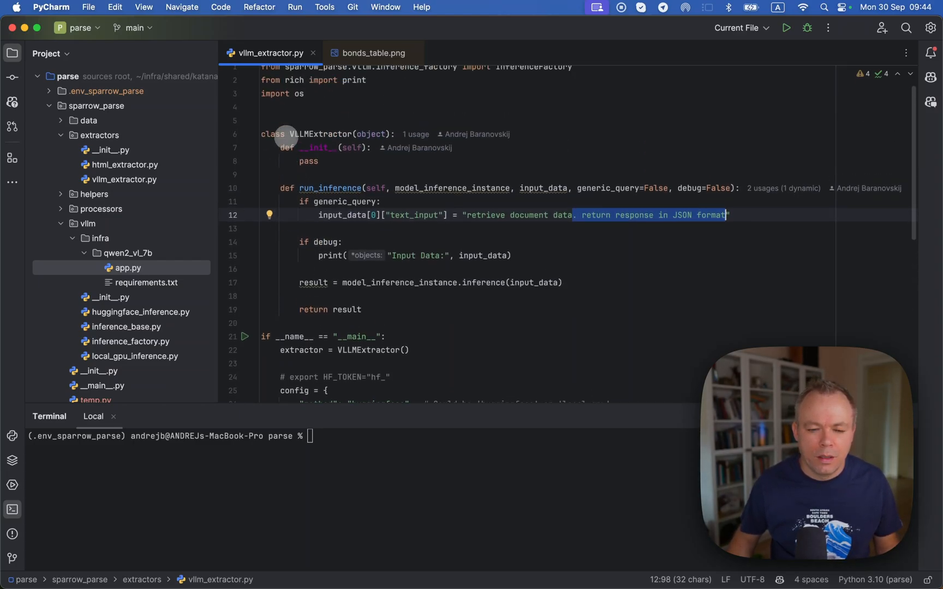
Add debug=True to the extractor.run_inference call in vllm_extractor.py's main block.
scroll(down, 3)
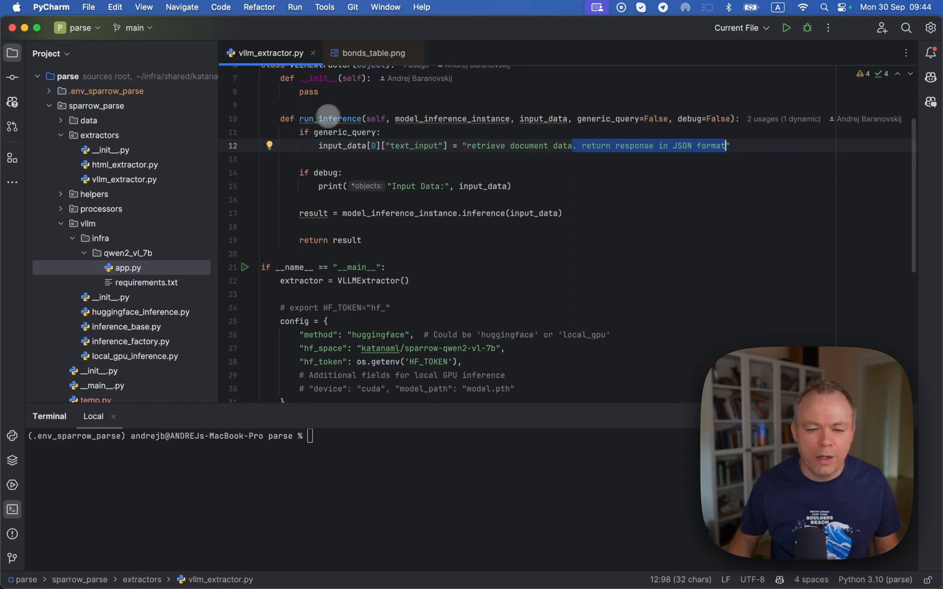
mouse_move(299, 179)
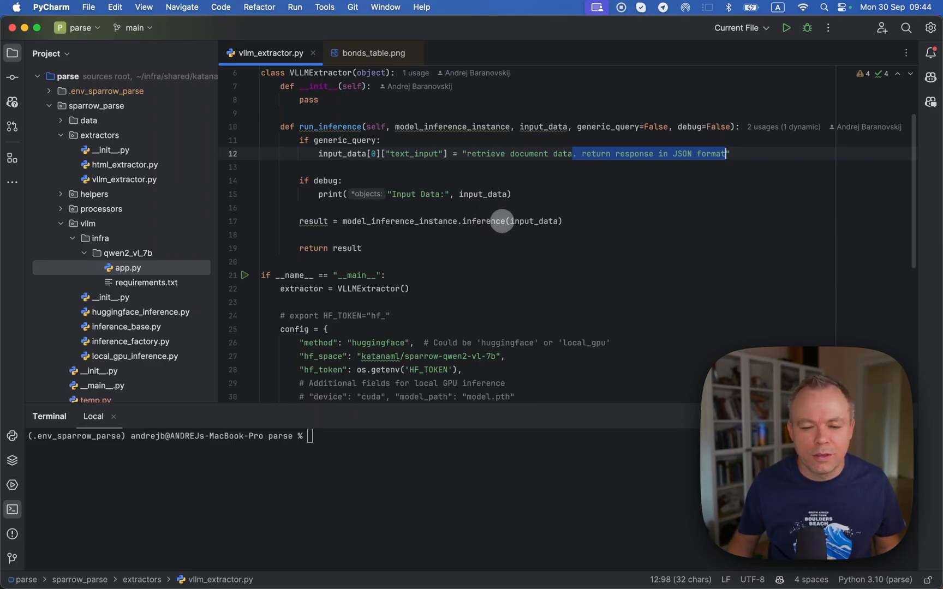
mouse_move(340, 260)
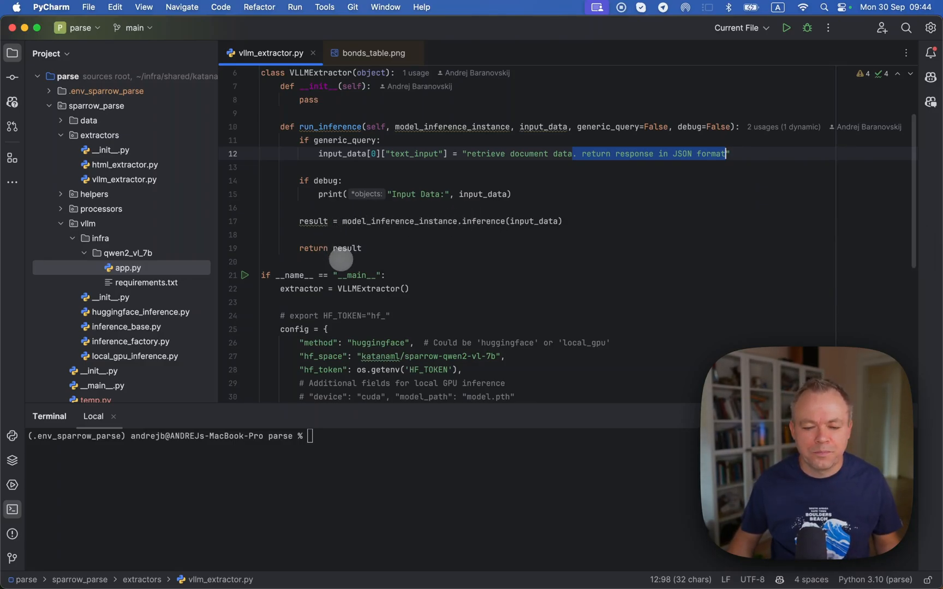
scroll(down, 3)
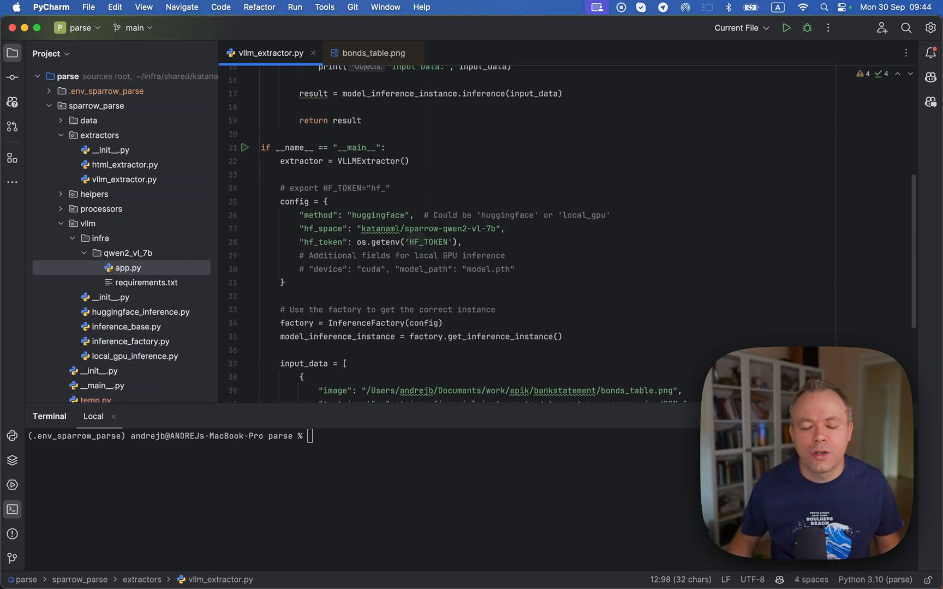
mouse_move(382, 242)
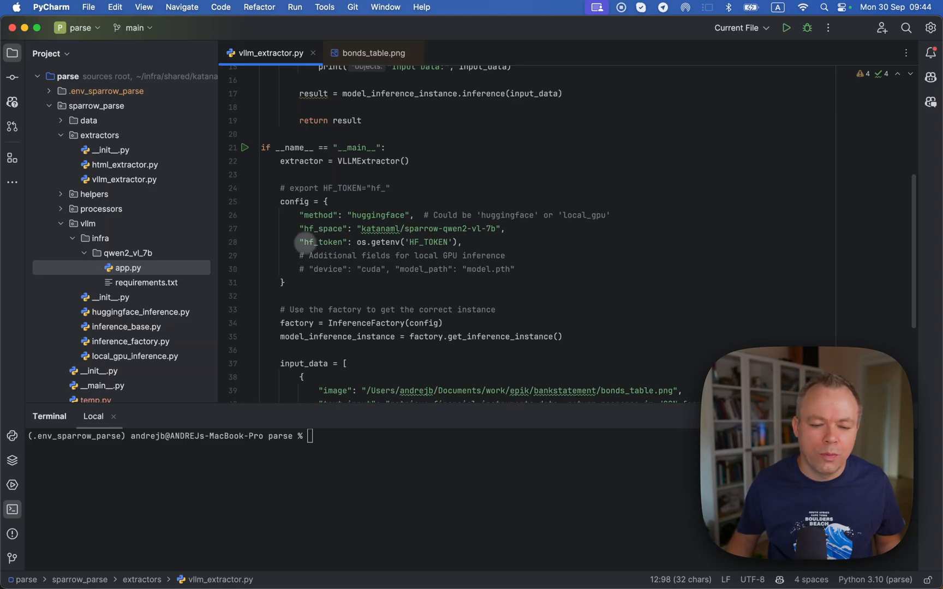
scroll(down, 3)
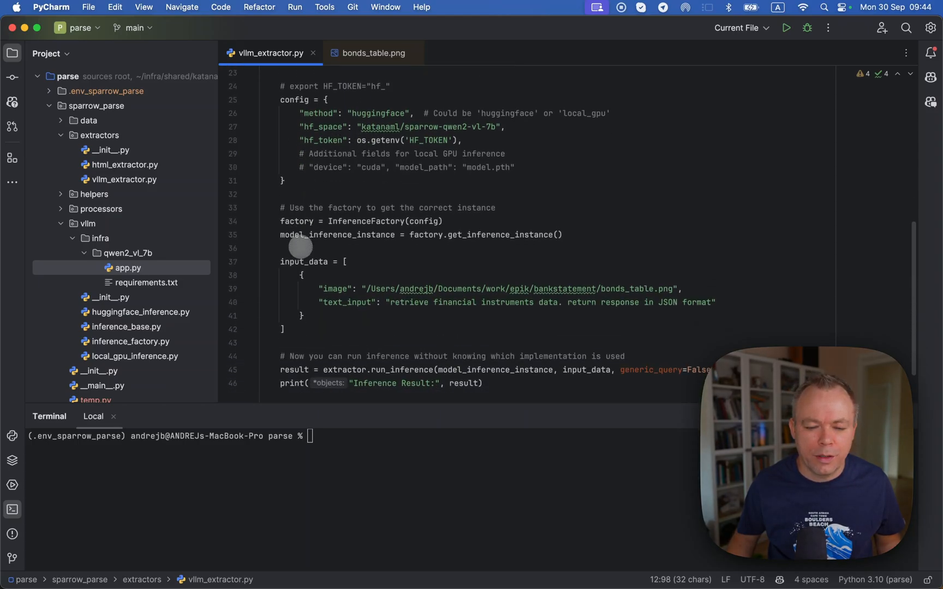
text(, debug=True)
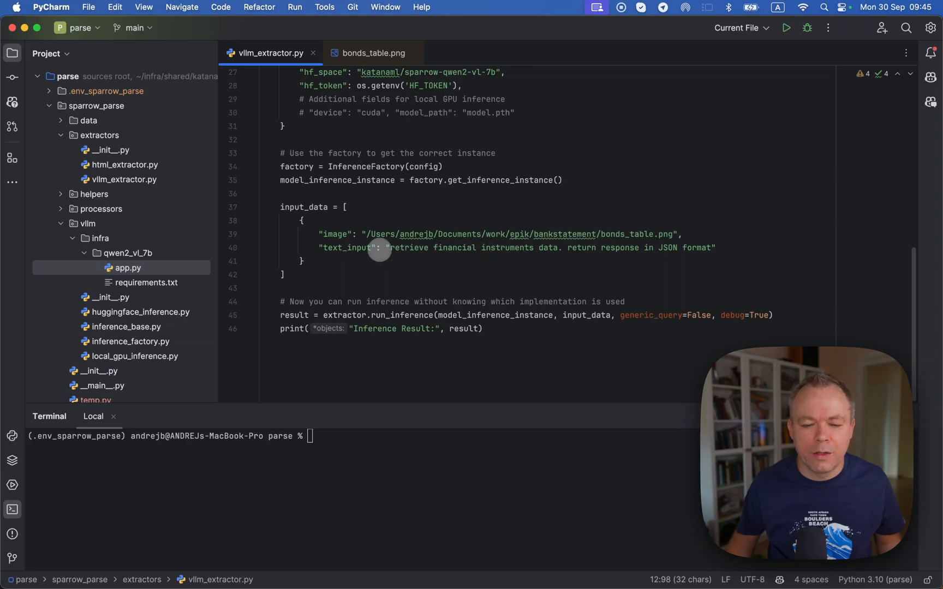
mouse_move(559, 248)
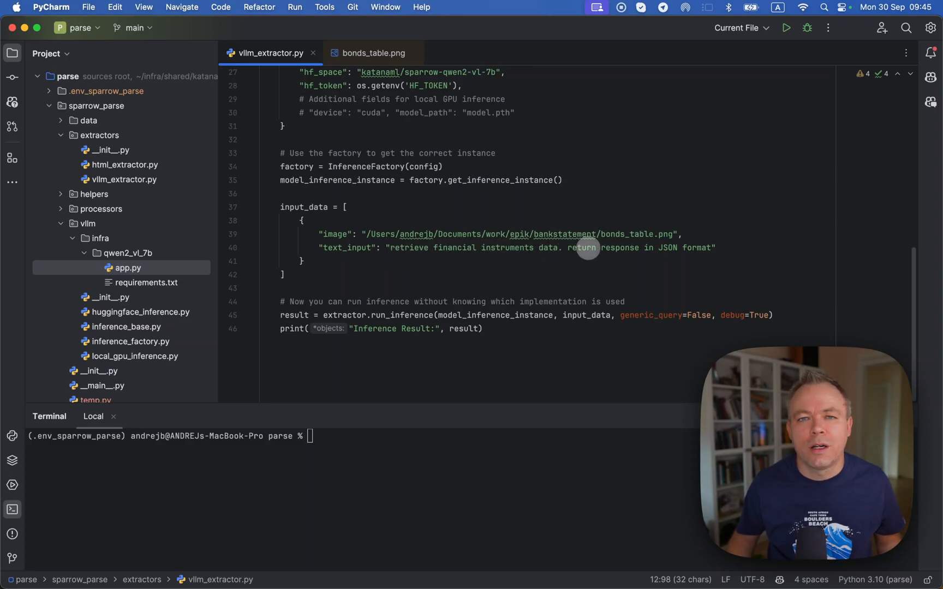
mouse_move(614, 247)
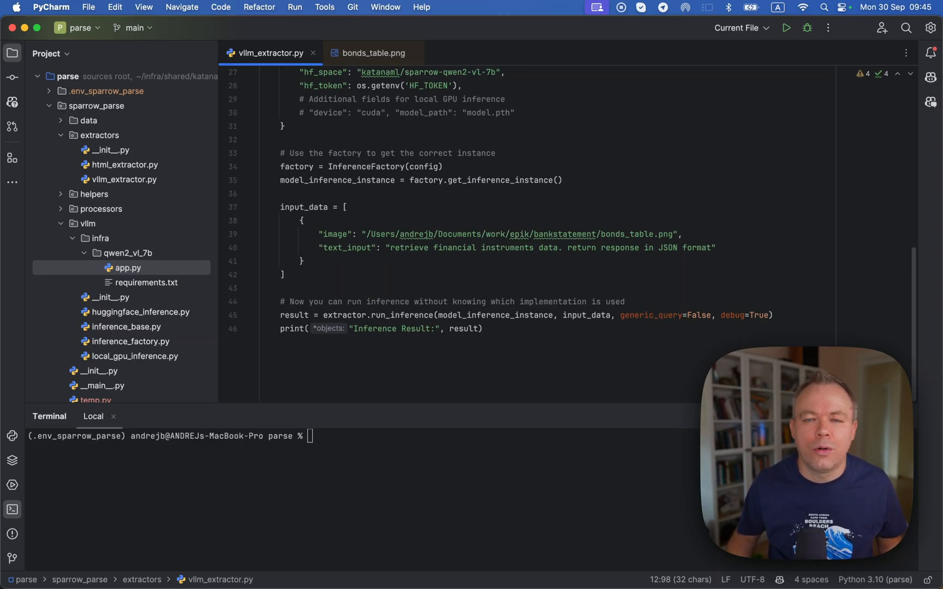
mouse_move(526, 264)
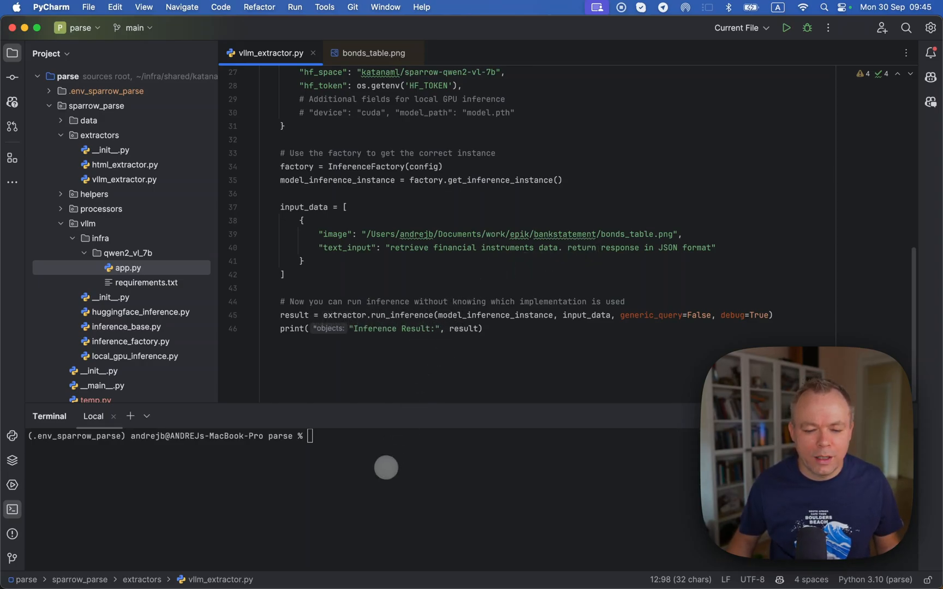
Run python -m sparrow_parse.extractors.vllm_extractor in the terminal and view bonds_table.png.
text(python -m sparrow_parse.extractors.vllm_extractor)
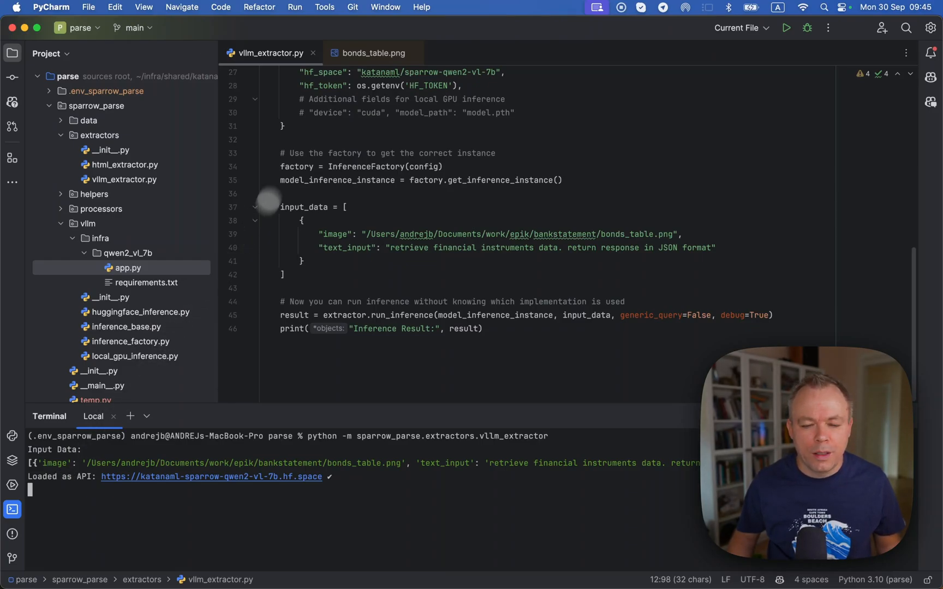
click(373, 52)
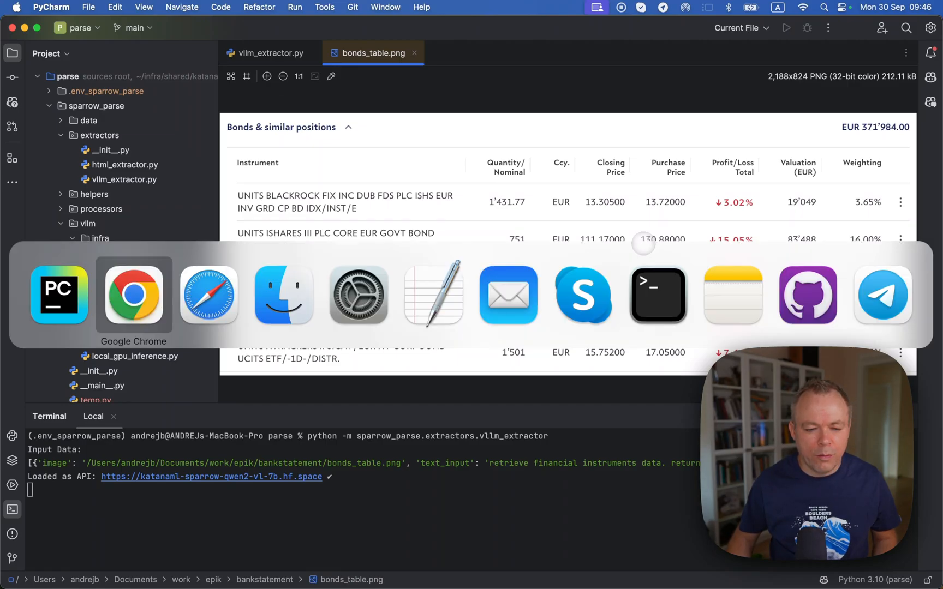
Switch to Chrome and check the Space's ZeroGPU usage panel while inference runs.
click(133, 294)
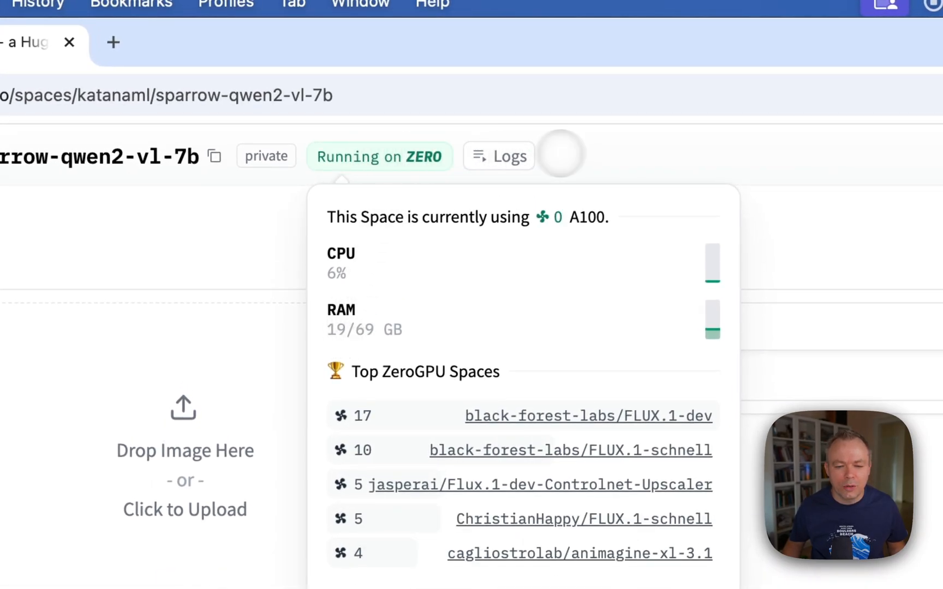
click(499, 157)
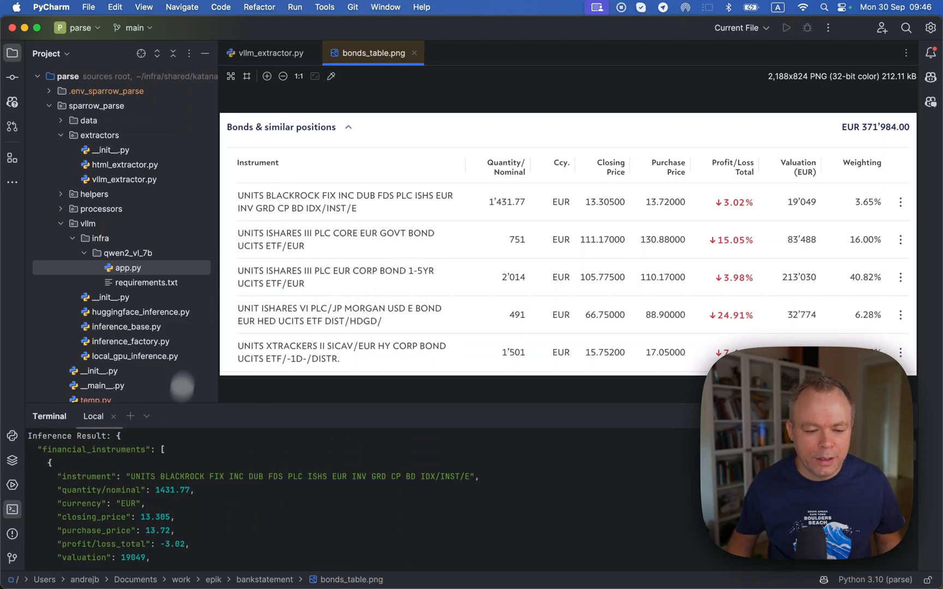
mouse_move(264, 489)
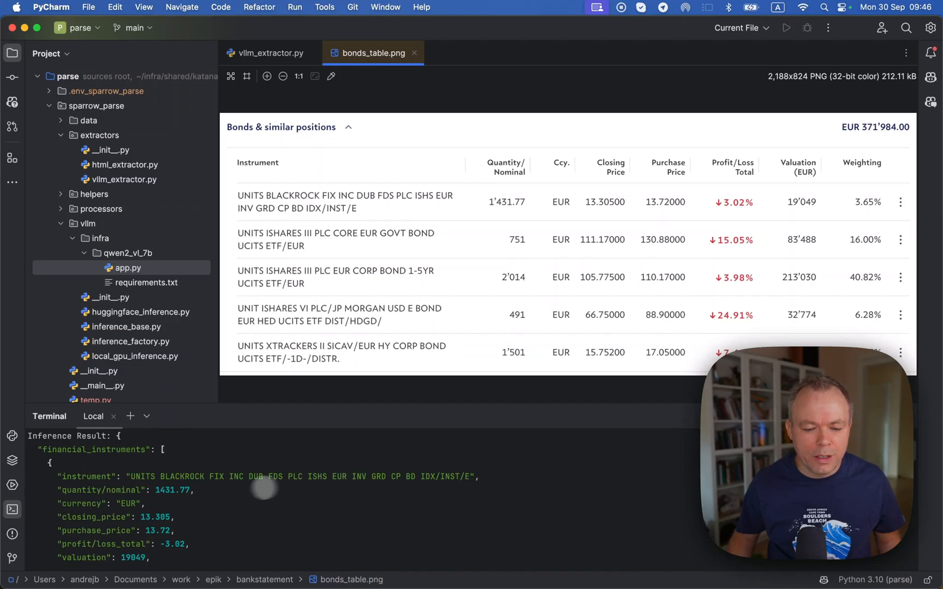